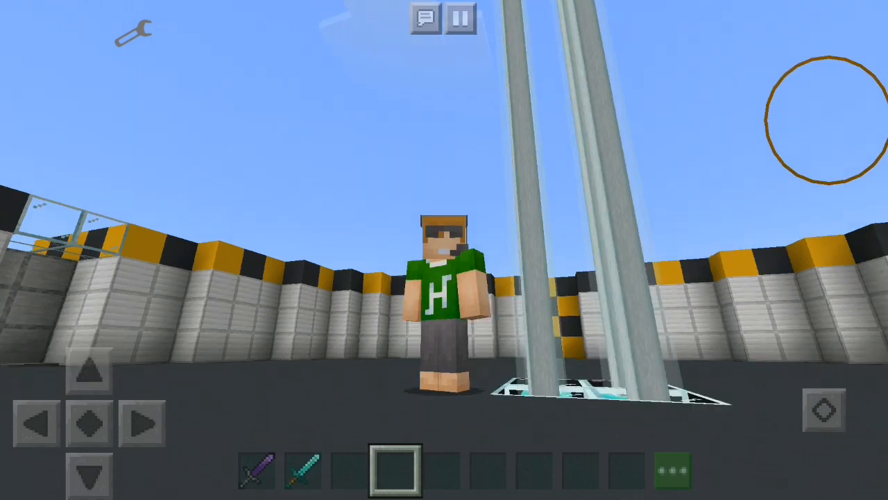
Equip the diamond sword, then the purple sword, then the diamond sword again
{"action": "left_click", "coordinate": [304, 468]}
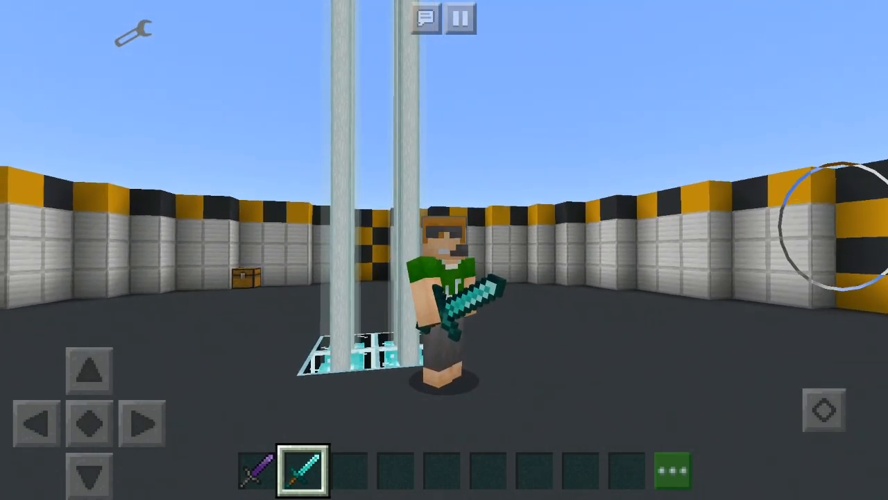
{"action": "left_click", "coordinate": [257, 470]}
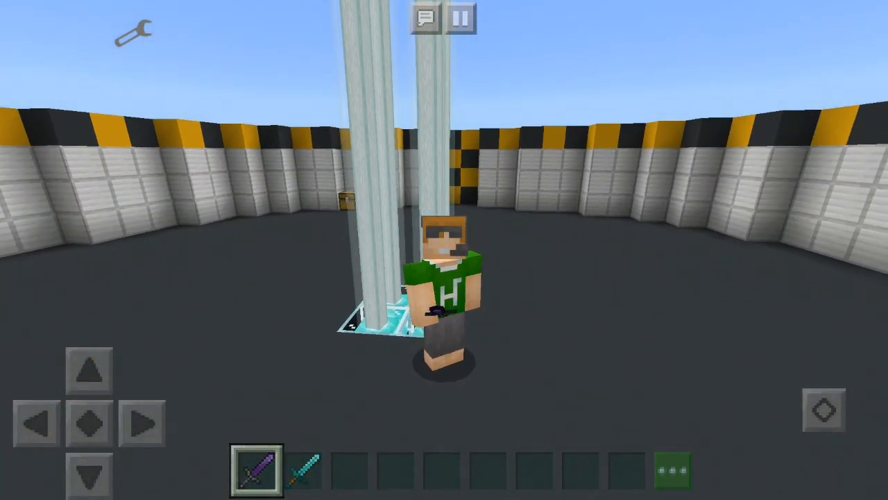
{"action": "left_click", "coordinate": [306, 468]}
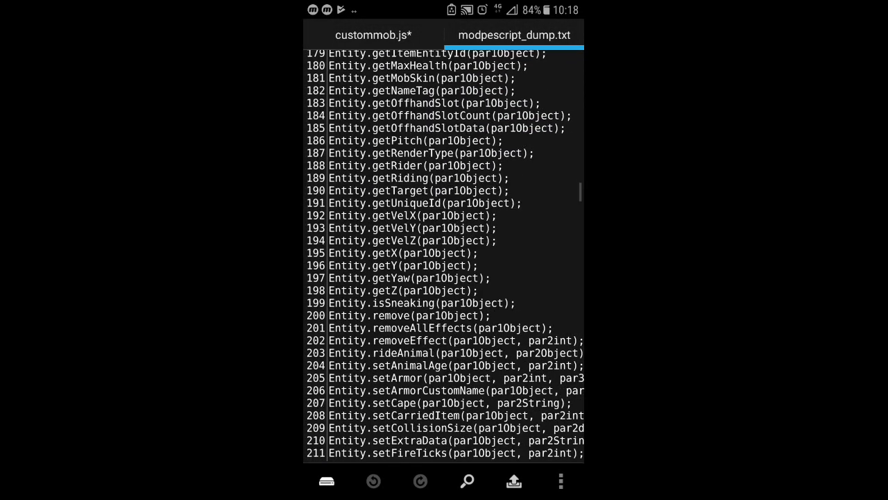
Return to the top of the dump and select the ModPE.resetImages function name
{"action": "scroll", "scroll_direction": "up", "scroll_amount": 3}
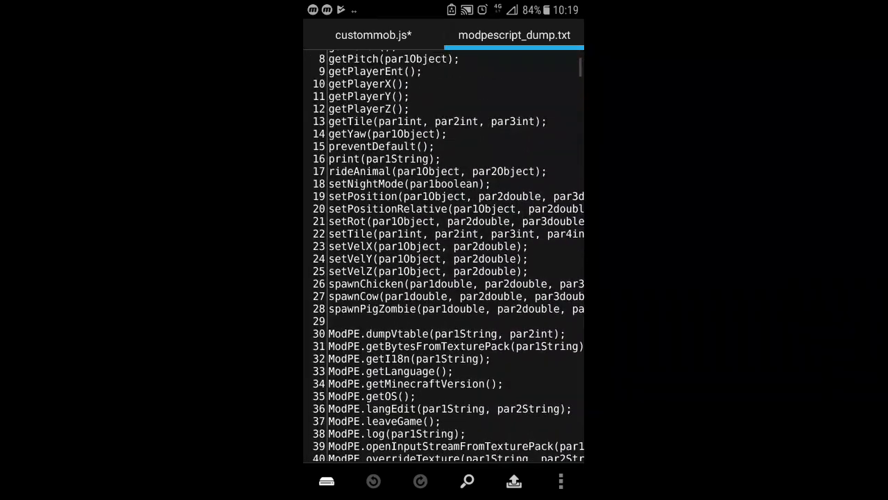
{"action": "scroll", "scroll_direction": "up", "scroll_amount": 3}
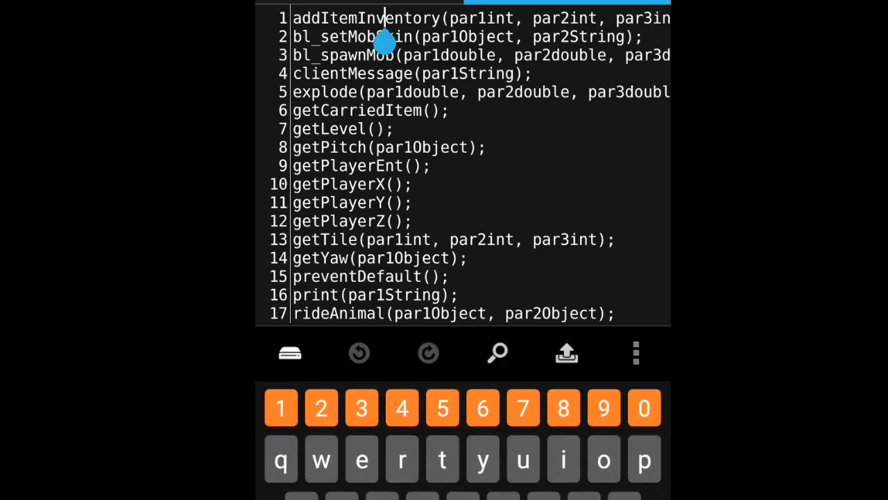
{"action": "double_click", "coordinate": [365, 18]}
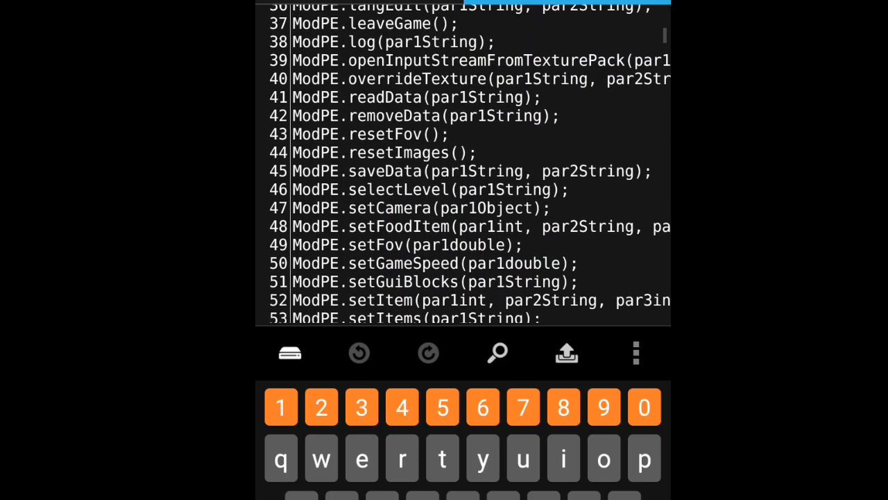
{"action": "double_click", "coordinate": [372, 153]}
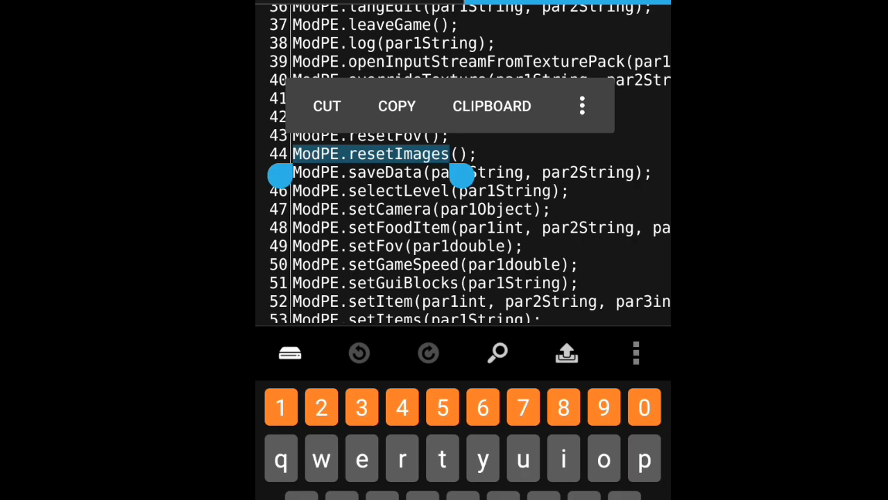
Scroll down past the Level and Entity functions to the Item section
{"action": "scroll", "scroll_direction": "down", "scroll_amount": 3}
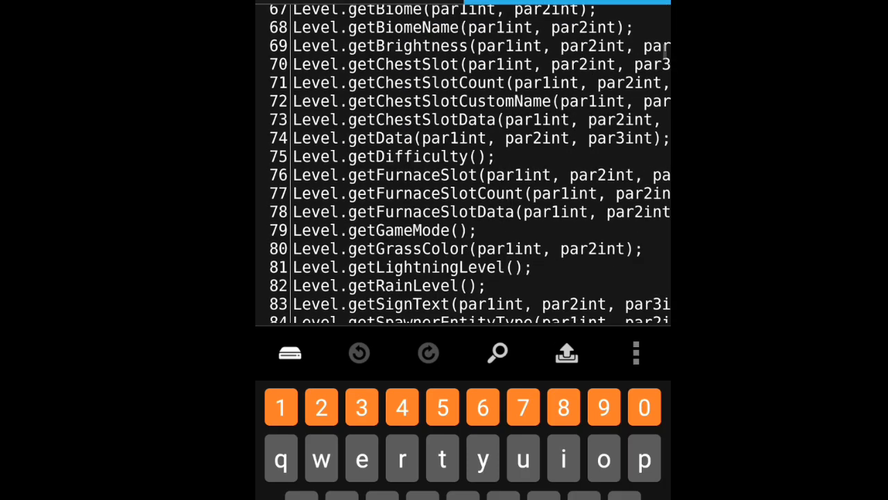
{"action": "scroll", "scroll_direction": "down", "scroll_amount": 3}
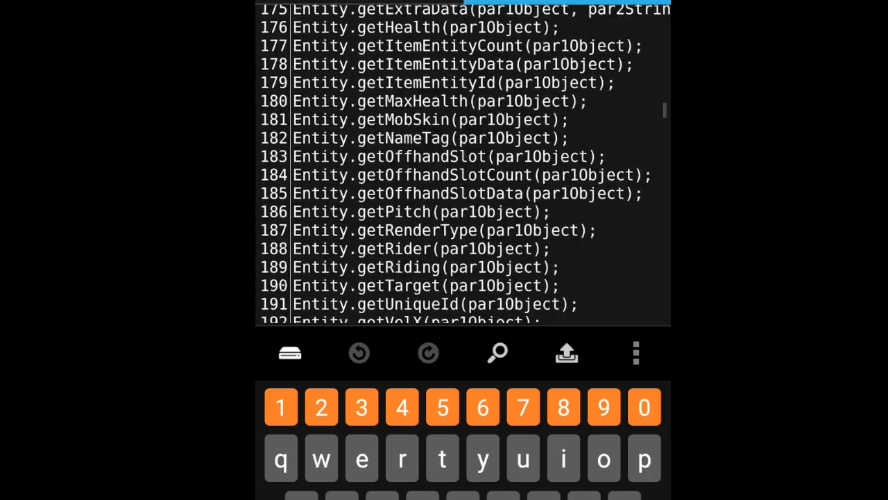
{"action": "scroll", "scroll_direction": "down", "scroll_amount": 3}
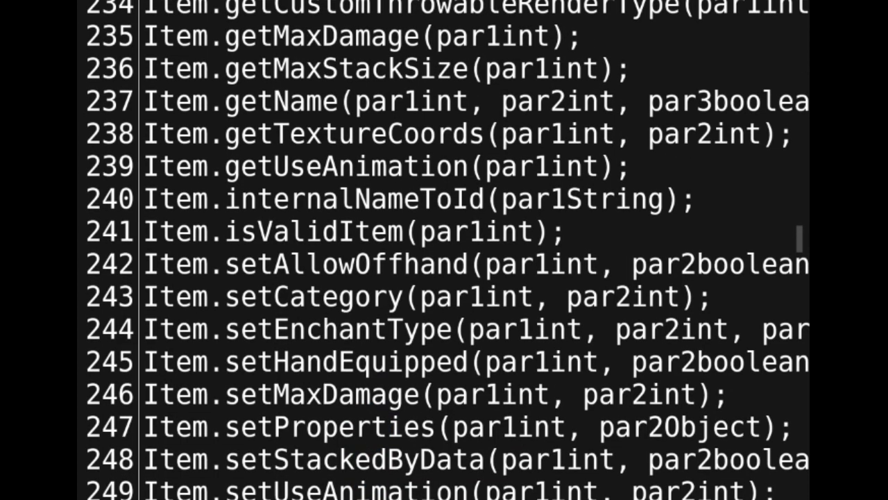
{"action": "scroll", "scroll_direction": "up", "scroll_amount": 3}
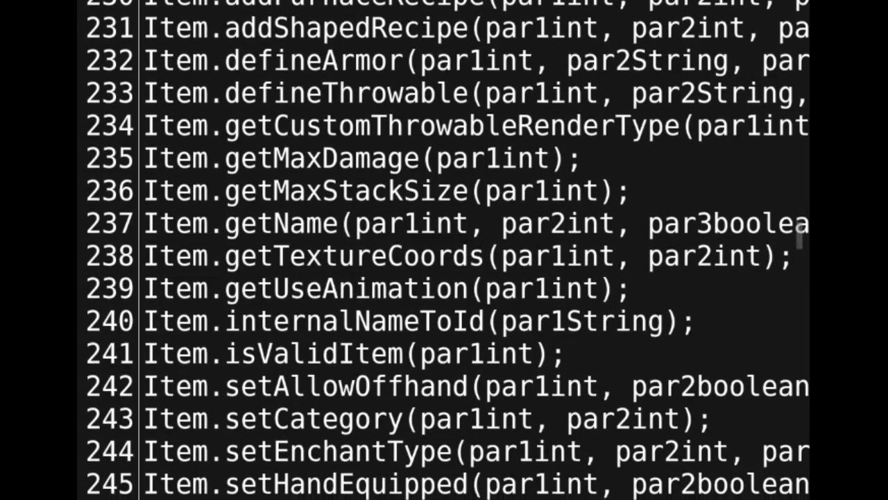
{"action": "scroll", "scroll_direction": "down", "scroll_amount": 3}
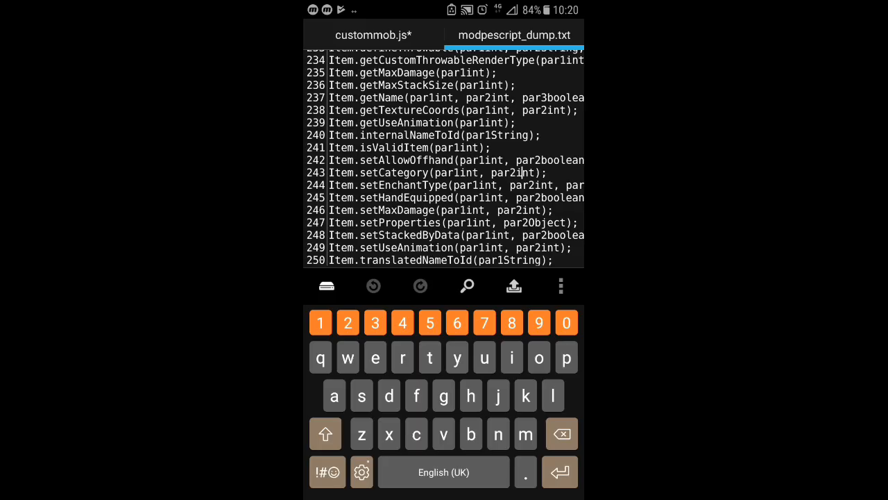
{"action": "left_click", "coordinate": [472, 198]}
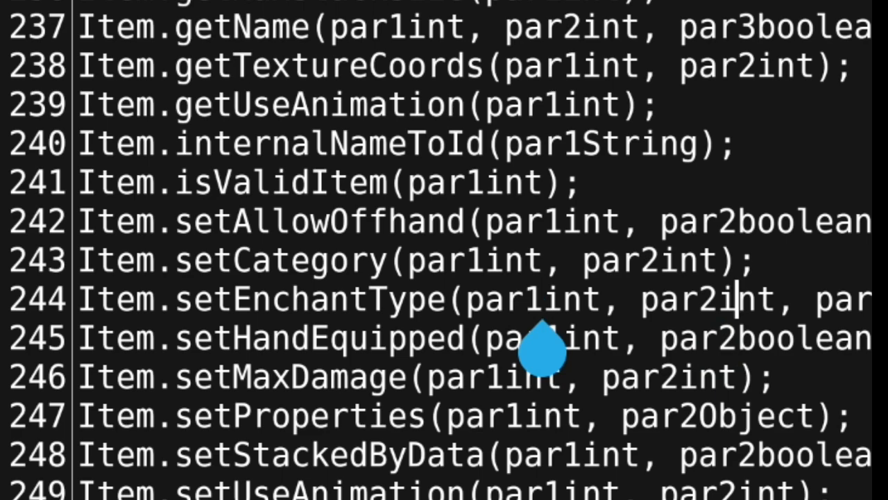
{"action": "scroll", "scroll_direction": "right", "scroll_amount": 3}
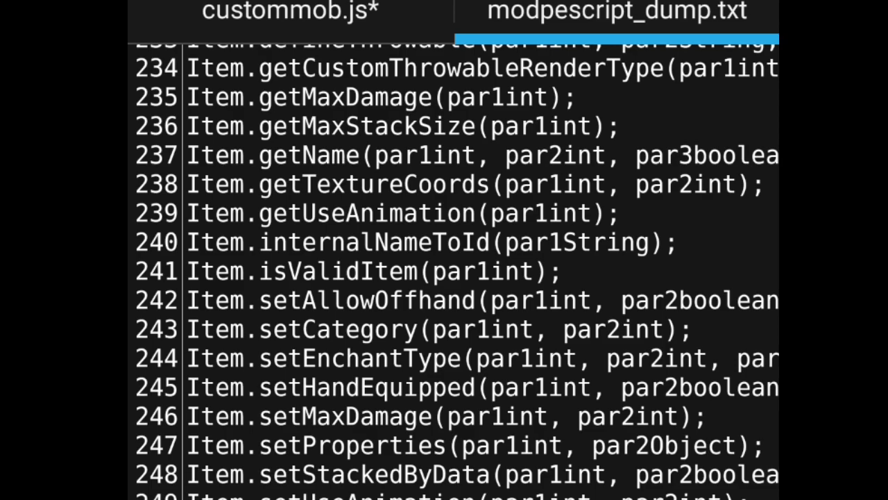
{"action": "scroll", "scroll_direction": "down", "scroll_amount": 3}
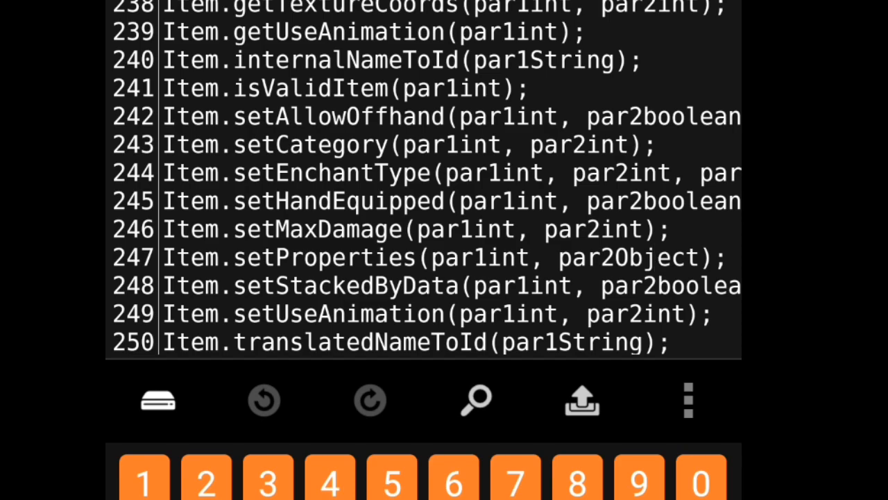
{"action": "scroll", "scroll_direction": "down", "scroll_amount": 3}
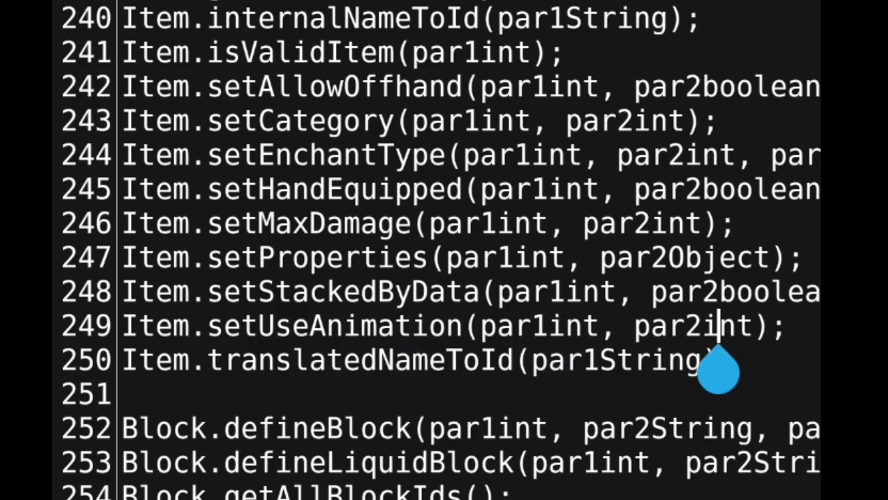
Scroll through the EntityType, EntityRenderType, UseAnimation and Enchantment constants and back
{"action": "scroll", "scroll_direction": "down", "scroll_amount": 3}
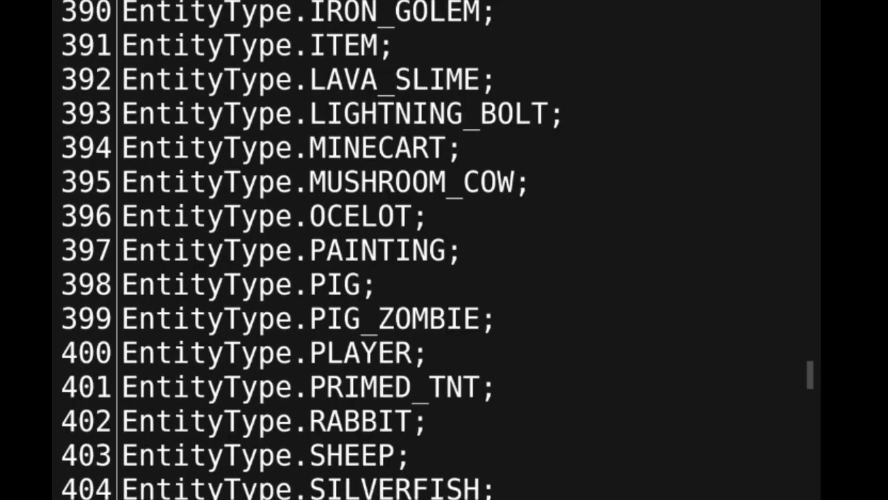
{"action": "scroll", "scroll_direction": "down", "scroll_amount": 3}
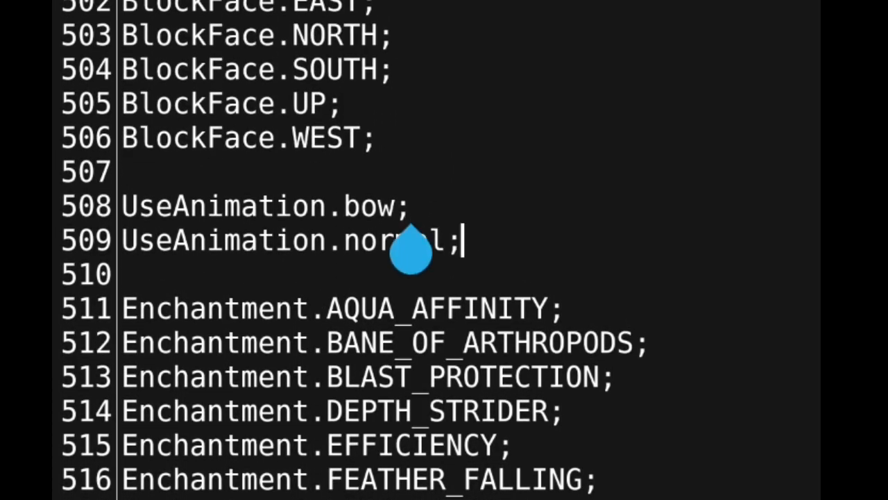
{"action": "scroll", "scroll_direction": "up", "scroll_amount": 3}
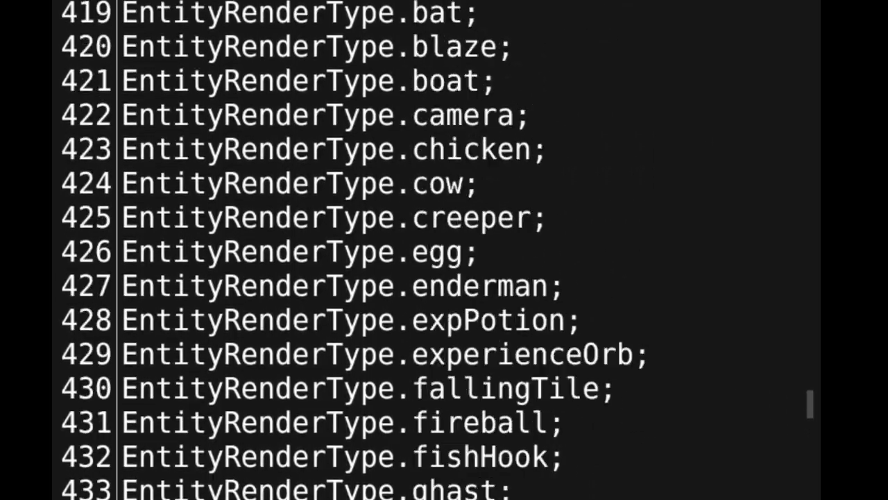
{"action": "scroll", "scroll_direction": "up", "scroll_amount": 3}
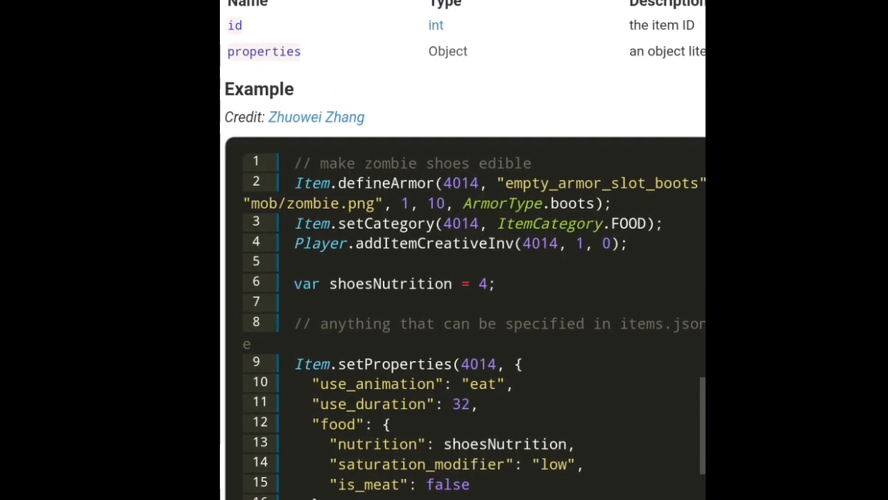
Read the Item.setProperties zombie shoes example, then open Minecraft's all-items inventory
{"action": "scroll", "scroll_direction": "up", "scroll_amount": 3}
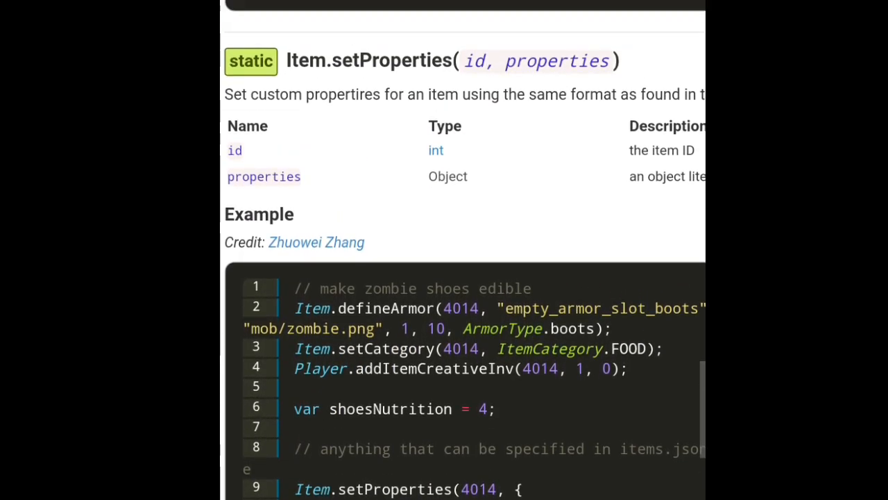
{"action": "scroll", "scroll_direction": "down", "scroll_amount": 3}
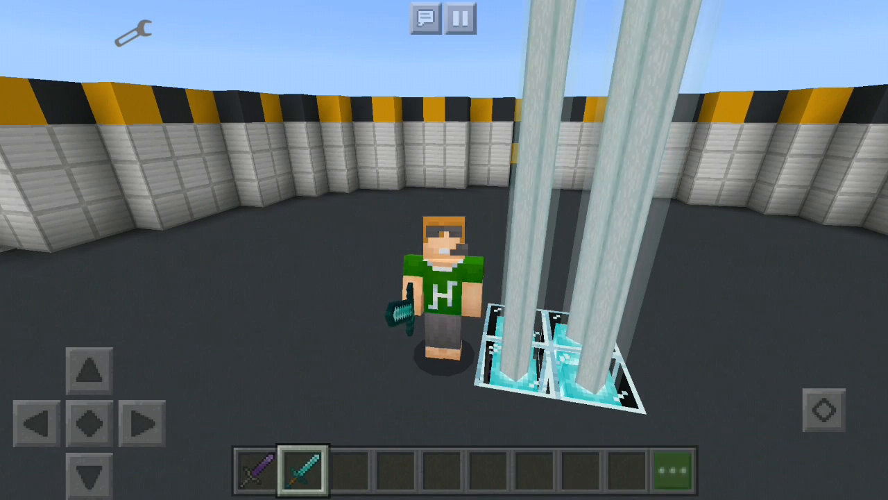
{"action": "left_click", "coordinate": [676, 468]}
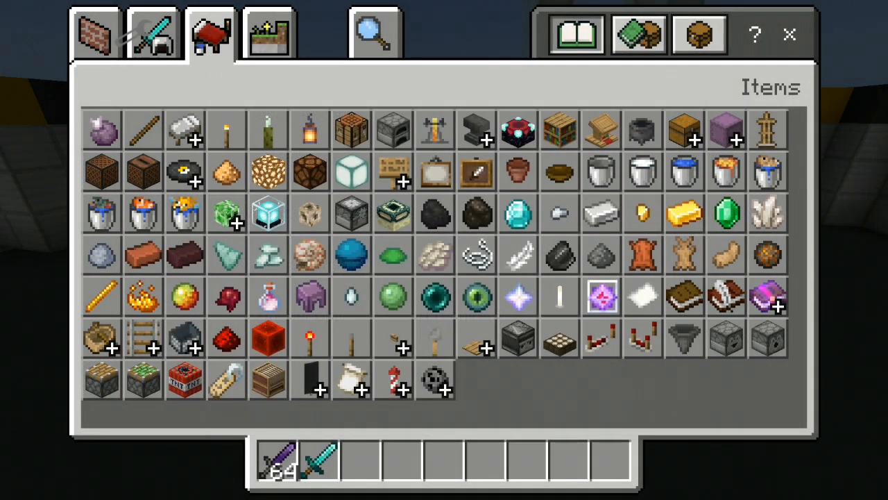
Show the Equipment tab and scroll through its grid of custom swords
{"action": "left_click", "coordinate": [152, 33]}
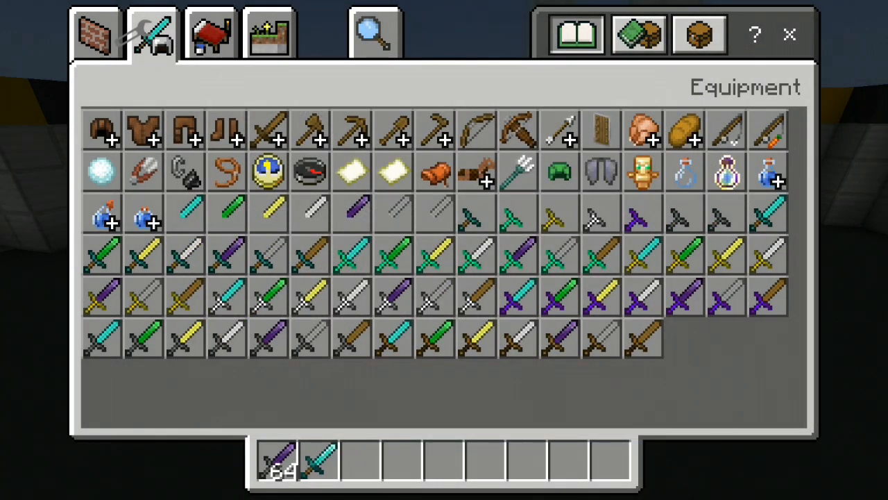
{"action": "scroll", "scroll_direction": "down", "scroll_amount": 3}
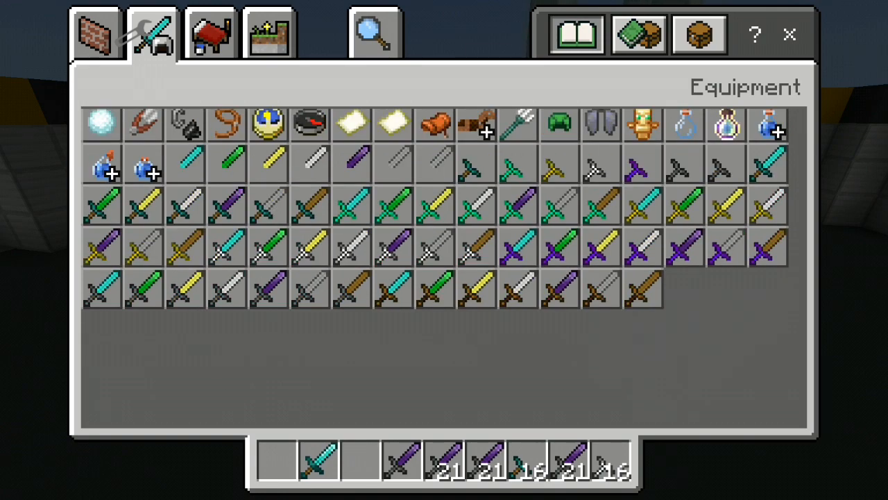
{"action": "scroll", "scroll_direction": "up", "scroll_amount": 3}
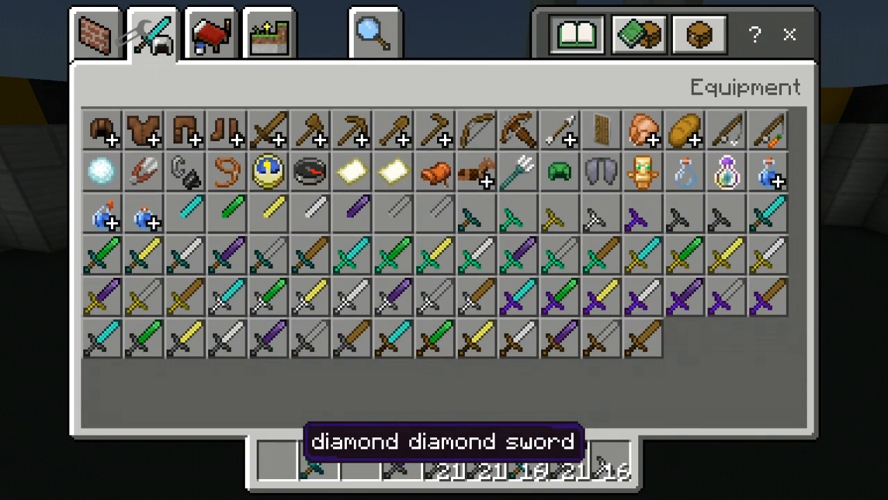